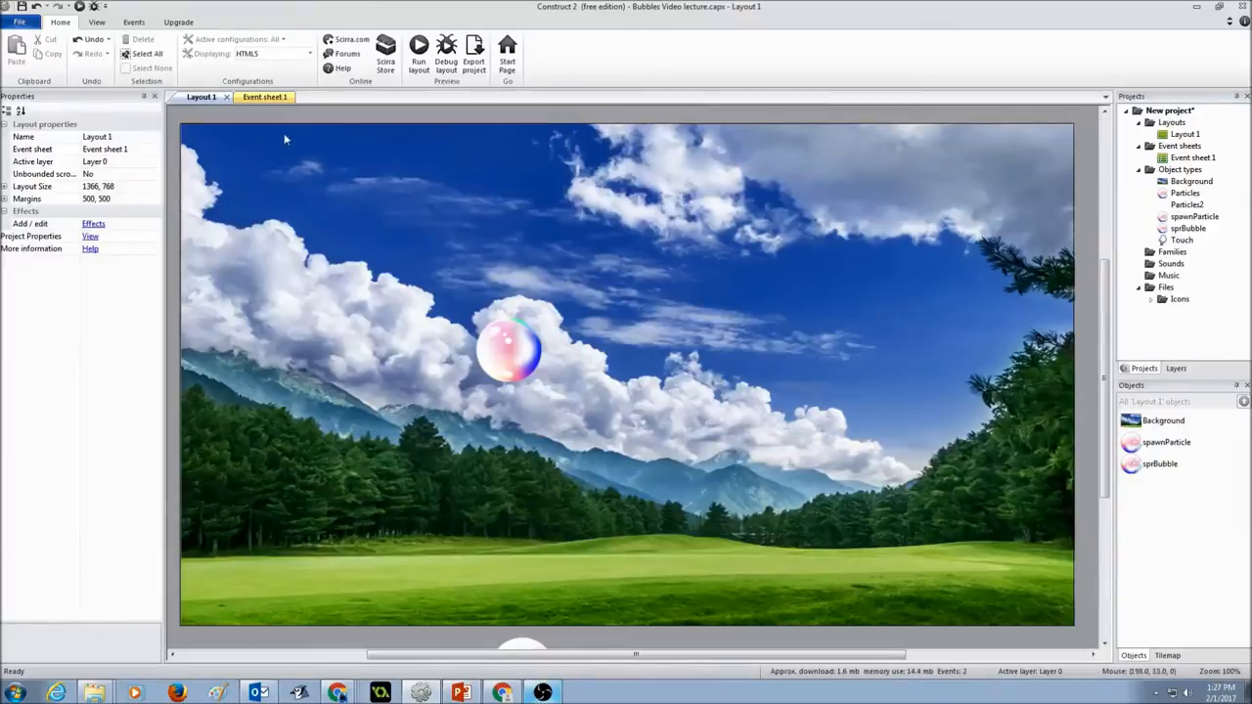
Insert a new Text object into the layout's sky area above the bubble
right_click(284, 139)
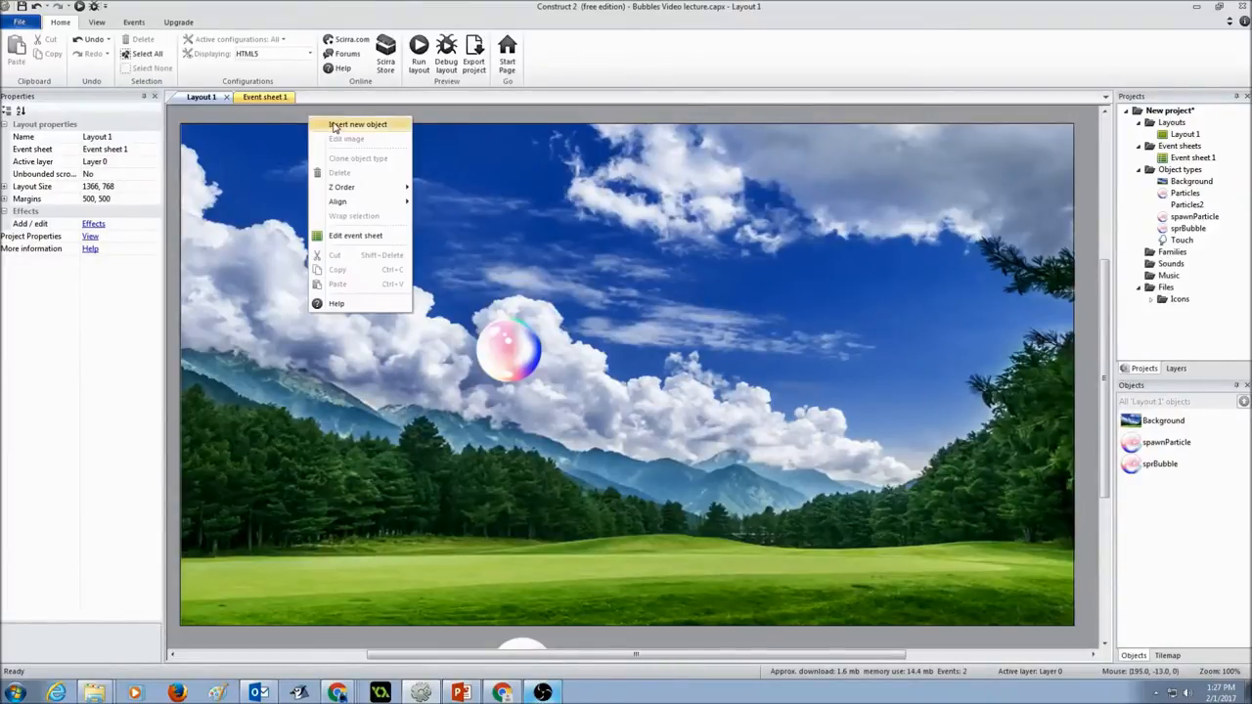
left_click(356, 124)
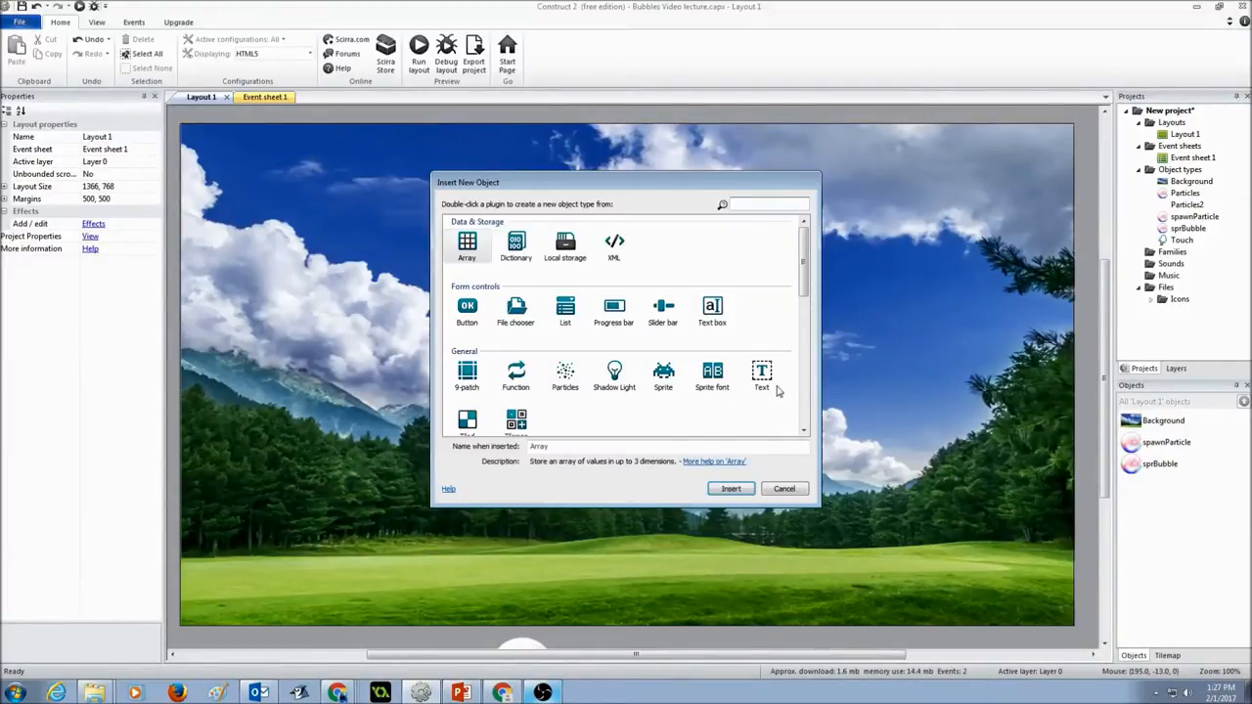
left_click(761, 377)
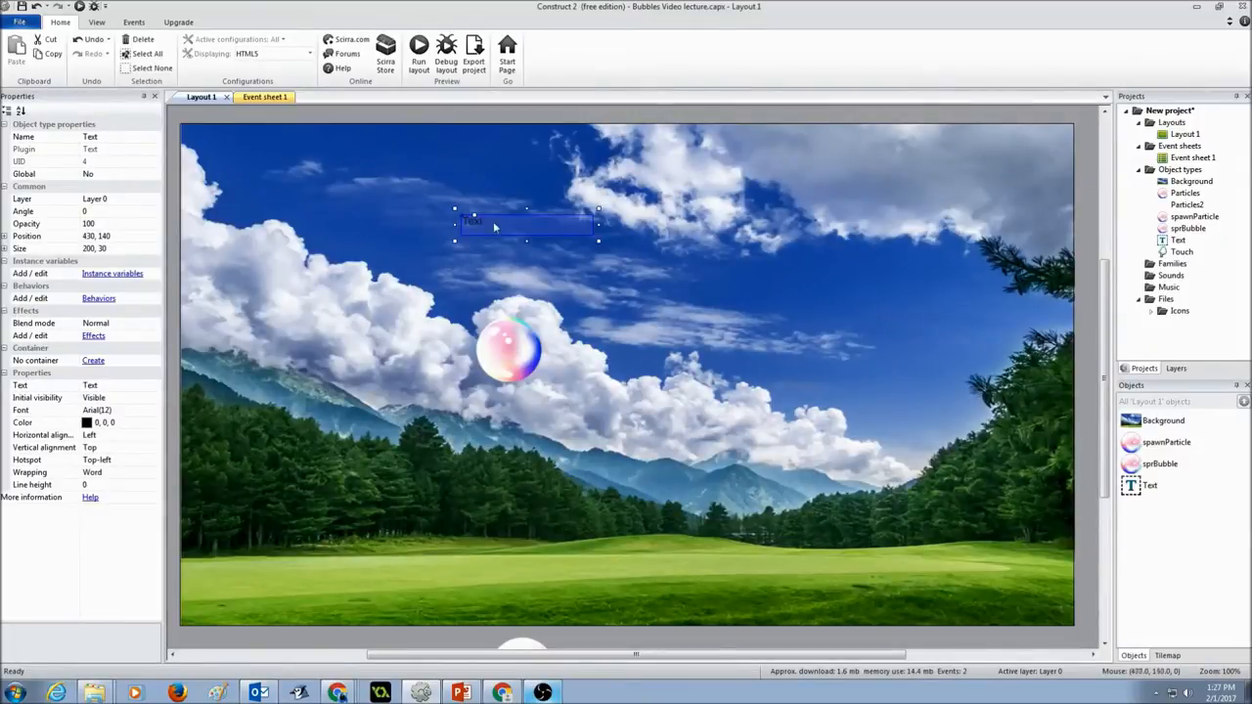
mouse_move(256, 365)
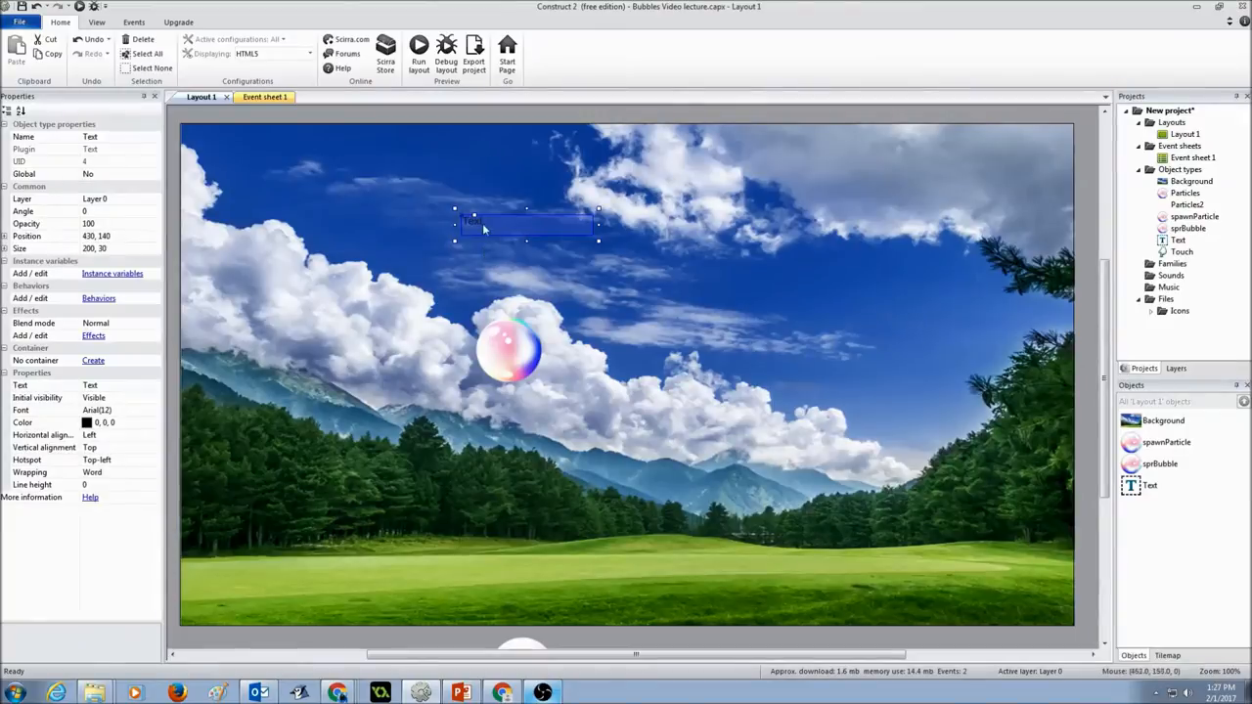
Rename the Text object to 'Score' and set its displayed text to 'Score'
left_click(117, 136)
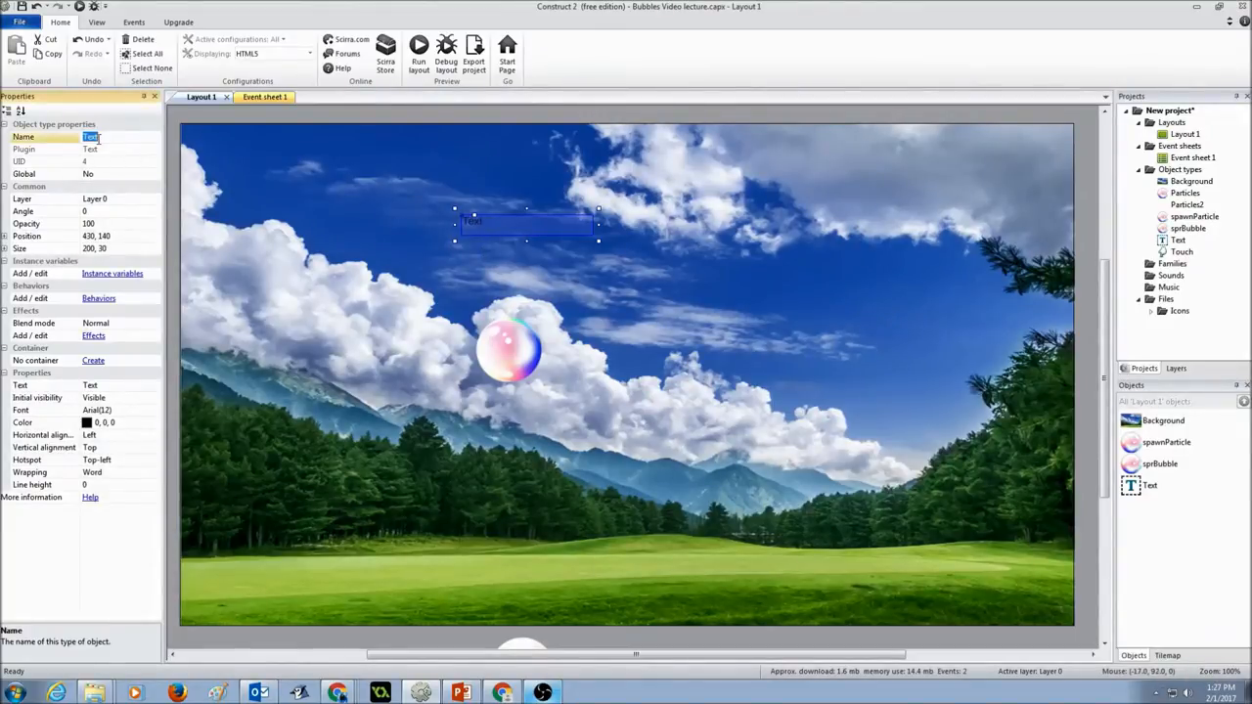
type("Score")
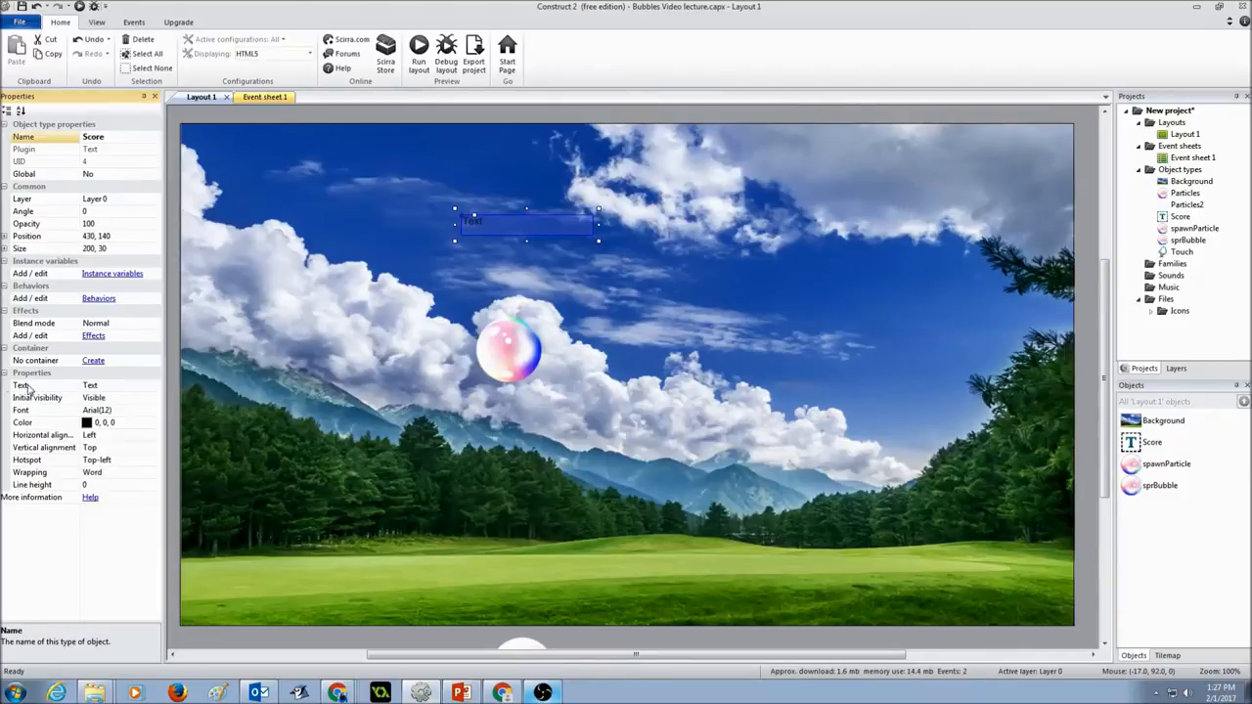
left_click(54, 384)
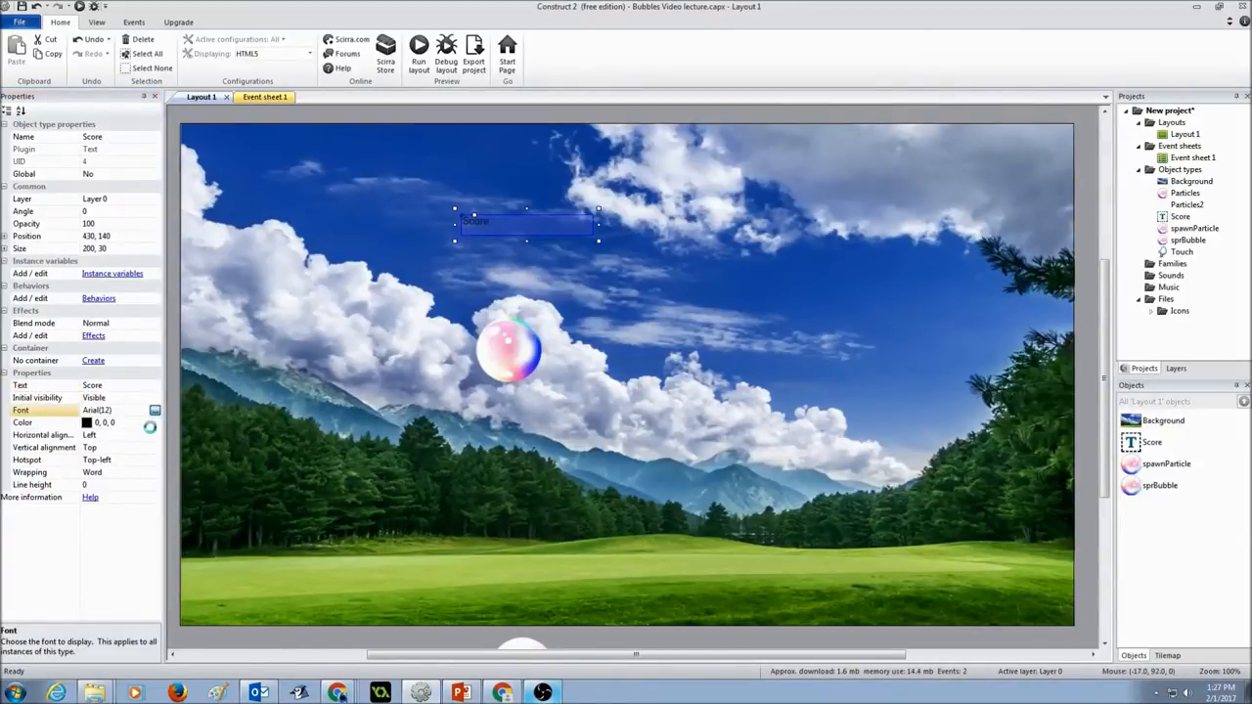
Set the Score text's font to bold Arial at size 26
left_click(154, 409)
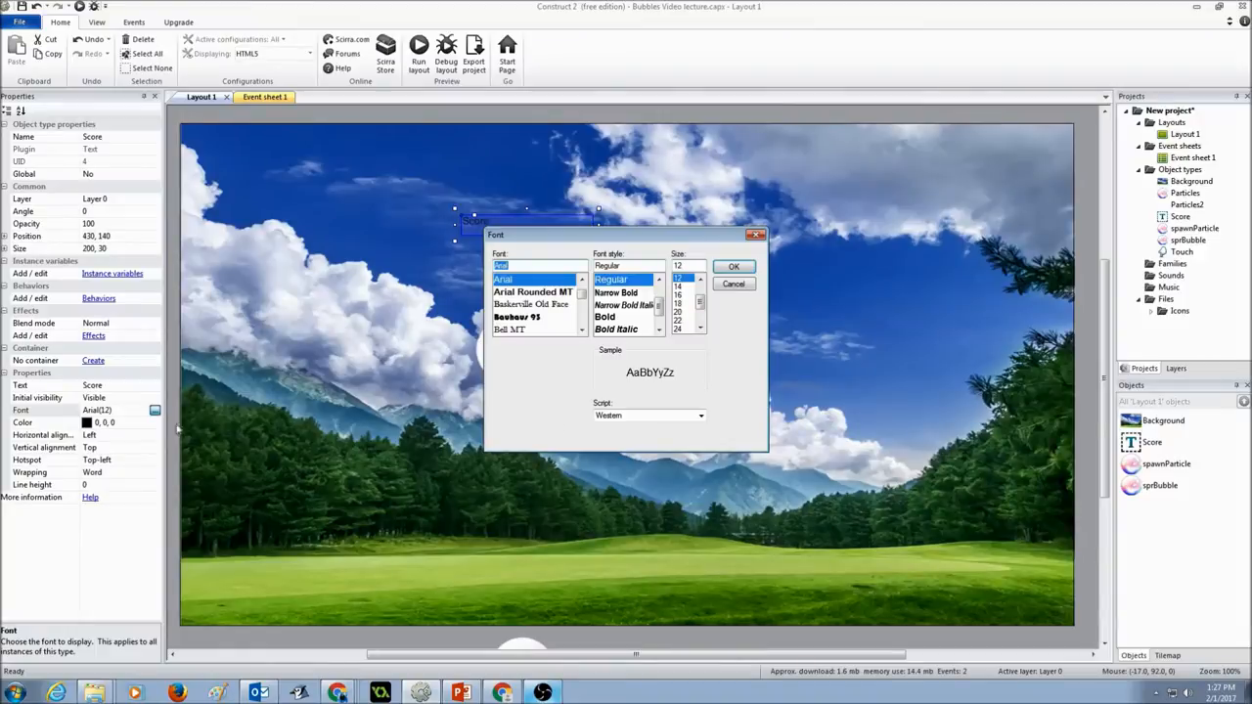
left_click(733, 266)
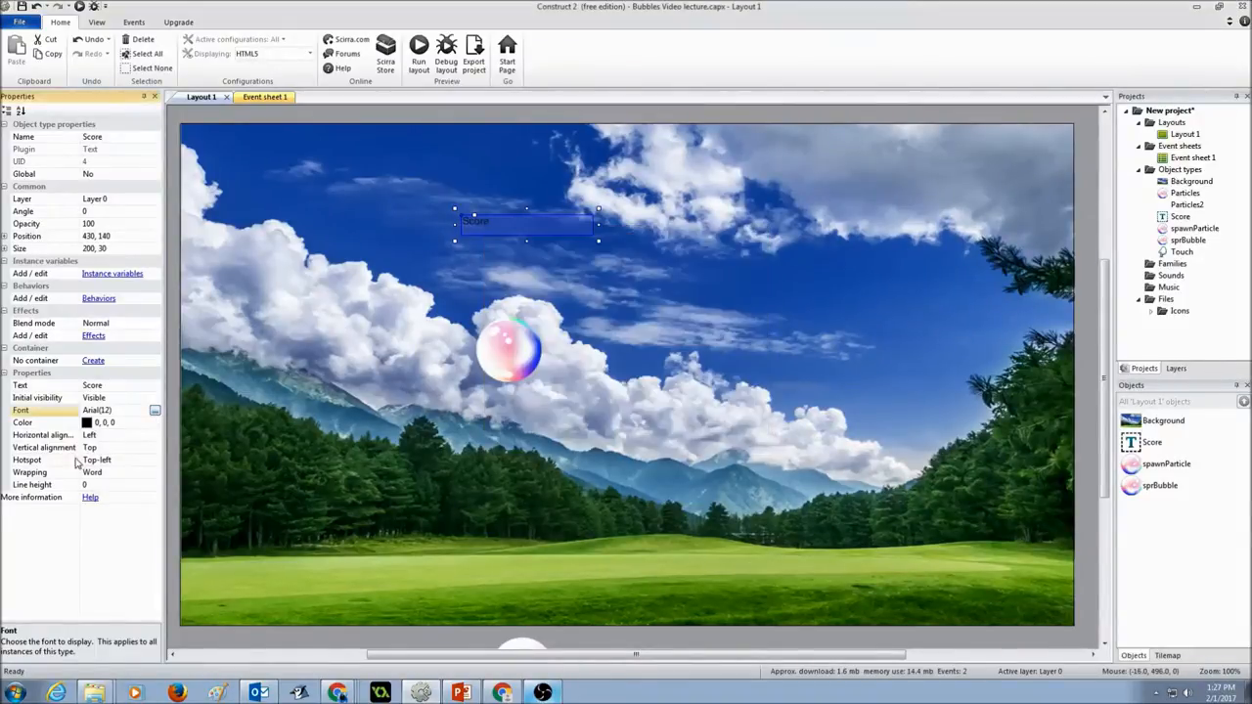
left_click(155, 410)
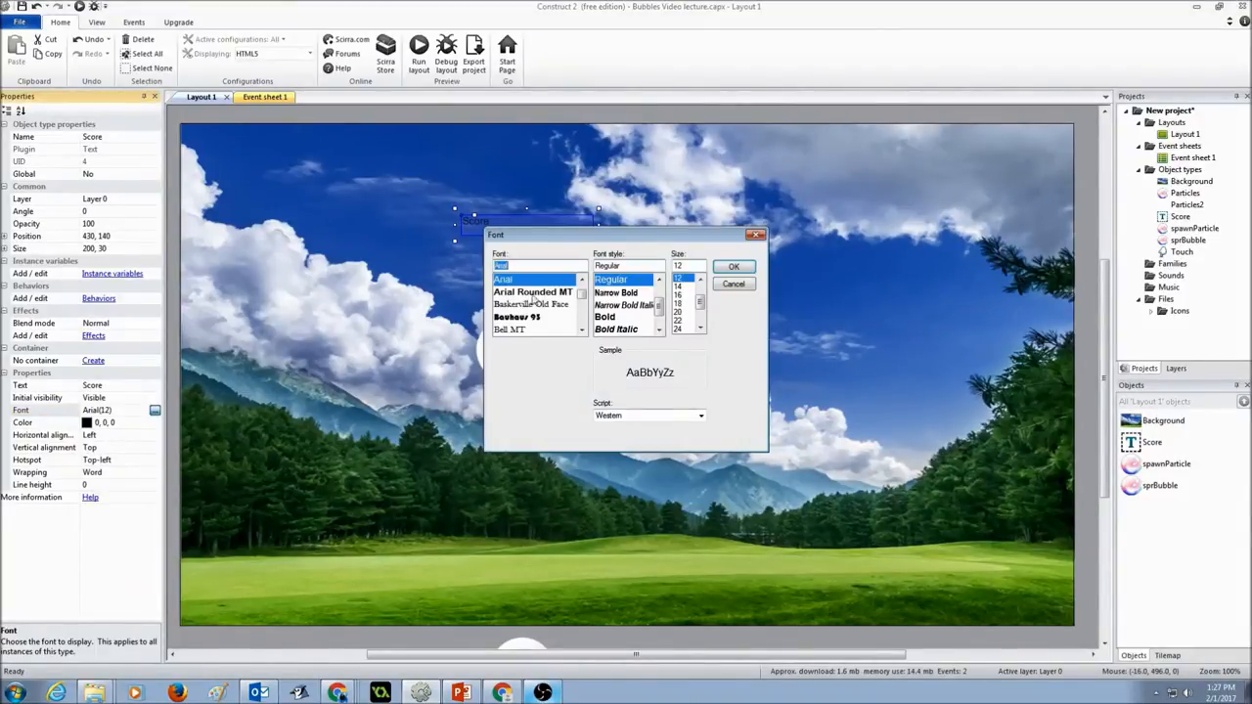
left_click(607, 316)
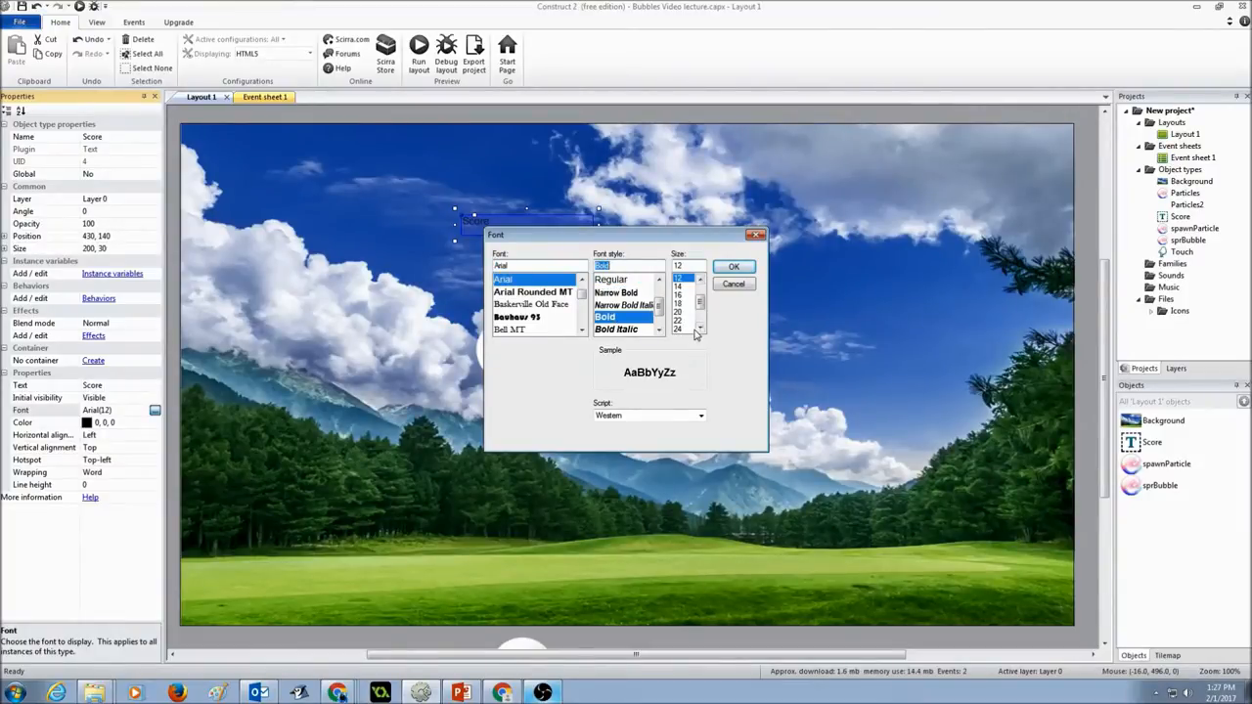
left_click(733, 266)
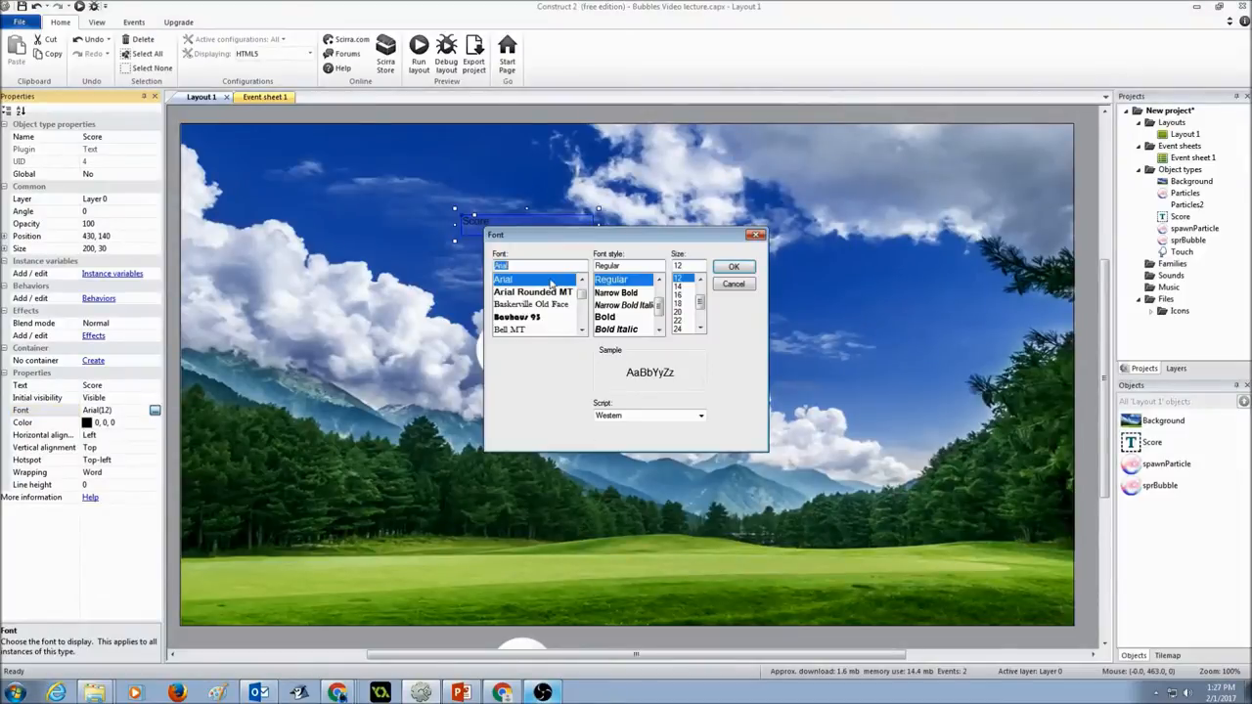
left_click(606, 316)
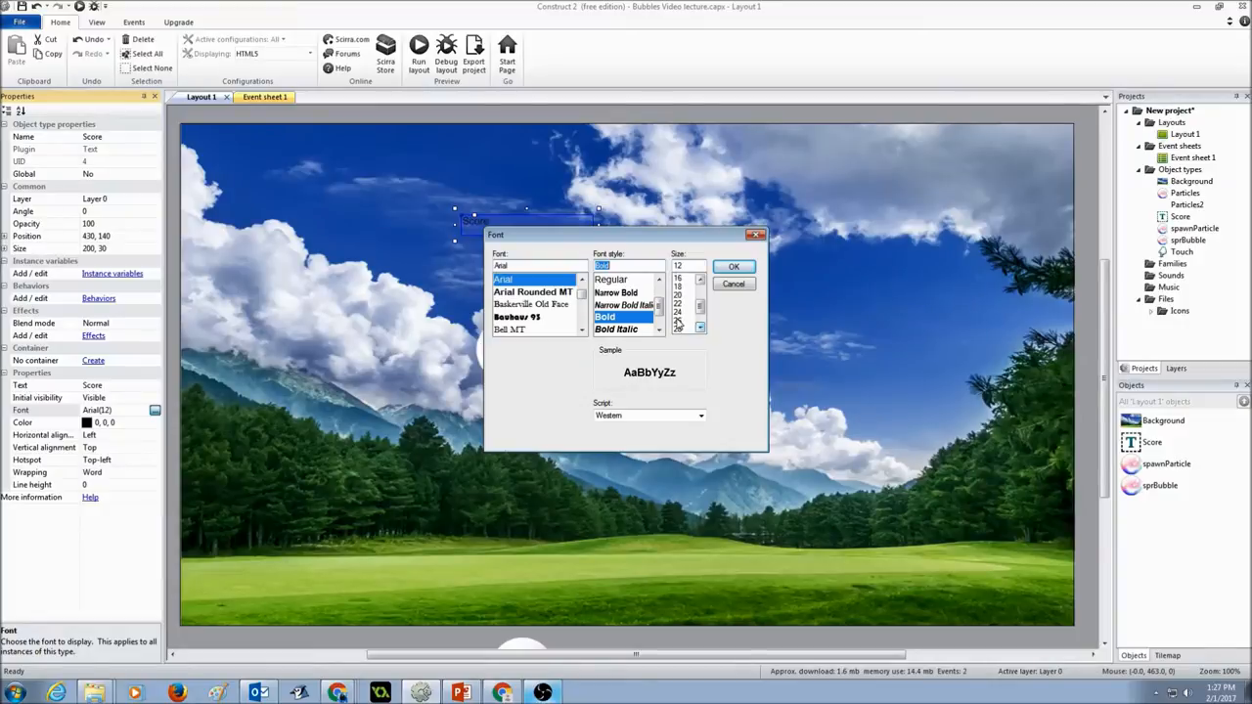
left_click(734, 266)
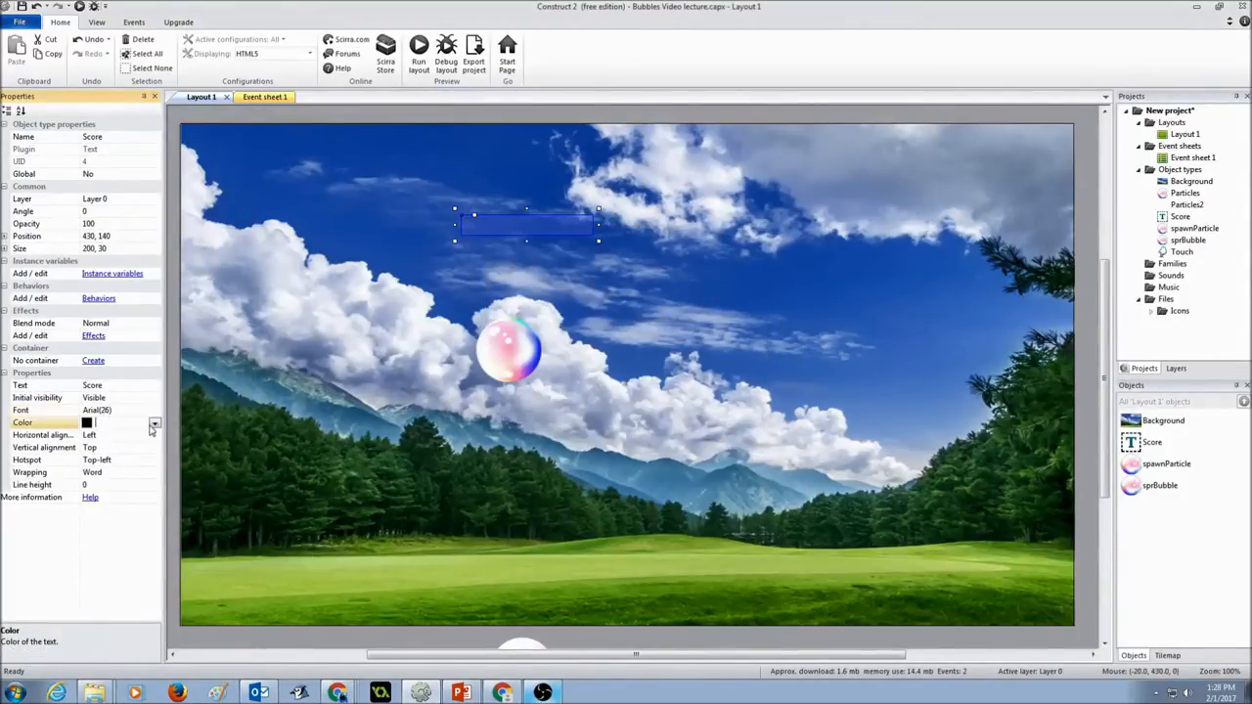
Colour the Score label yellow (255,255,0) and move it to the layout's top-left corner
left_click(154, 423)
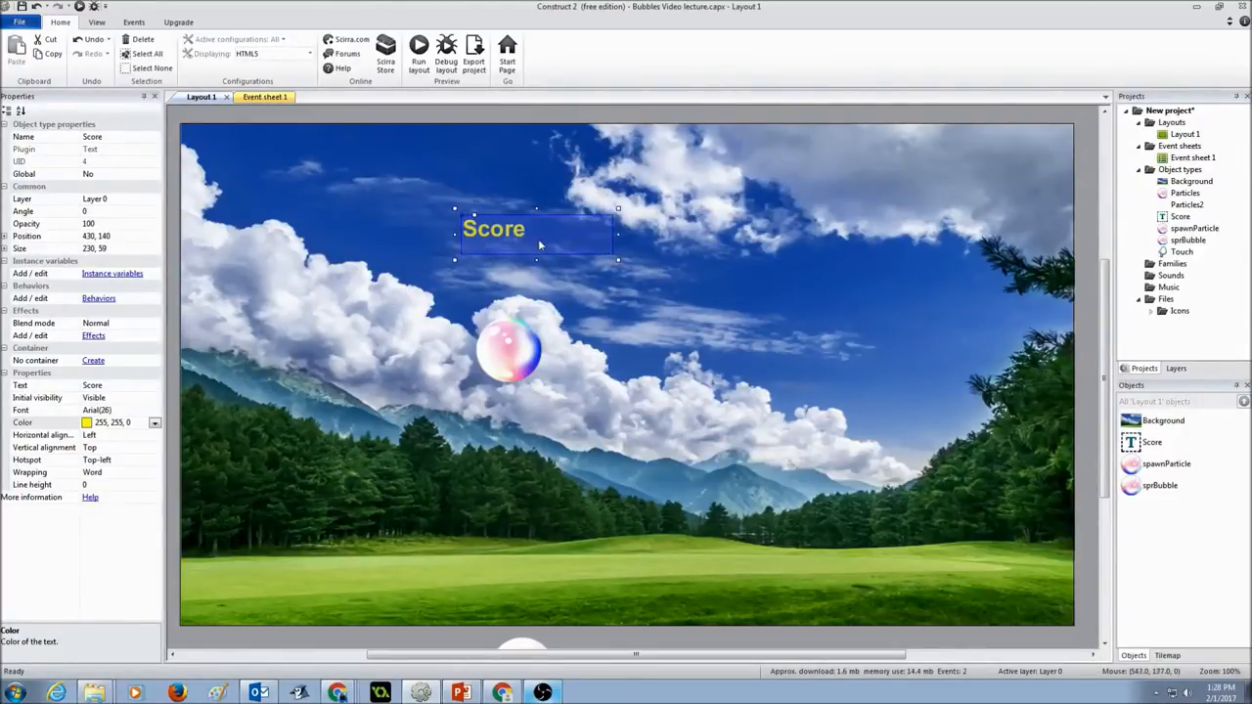
left_click_drag(536, 229, 356, 183)
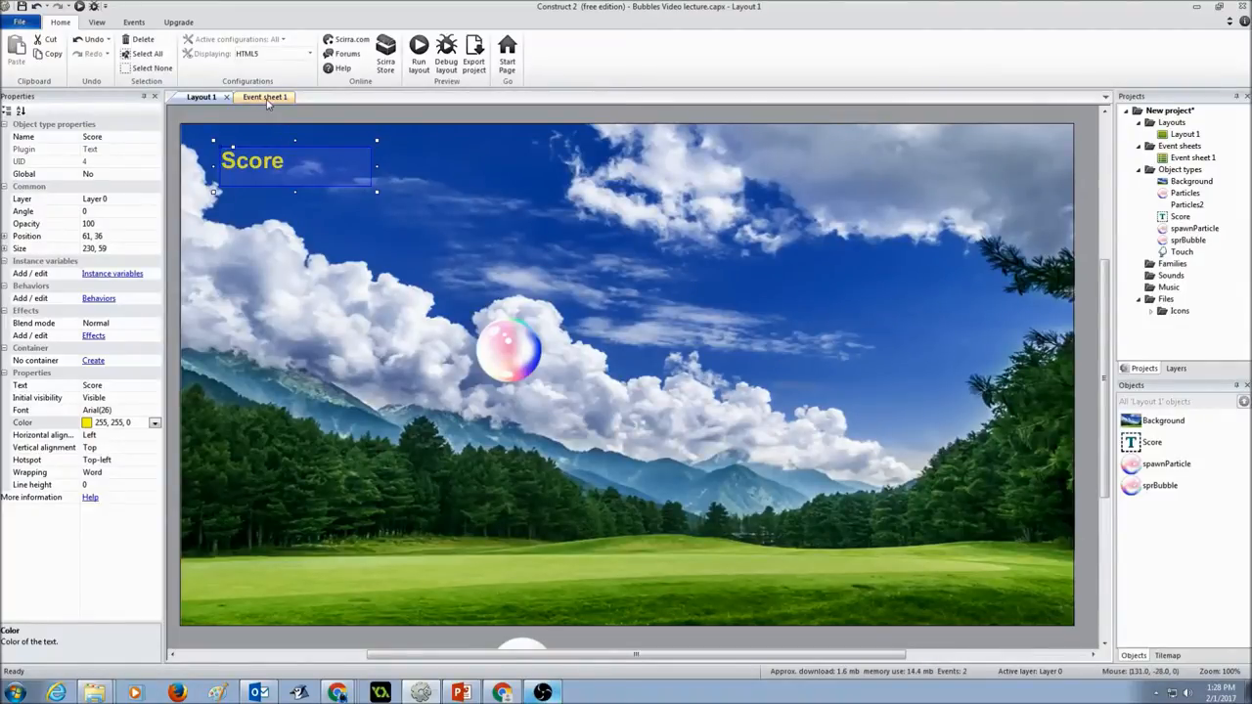
left_click(259, 97)
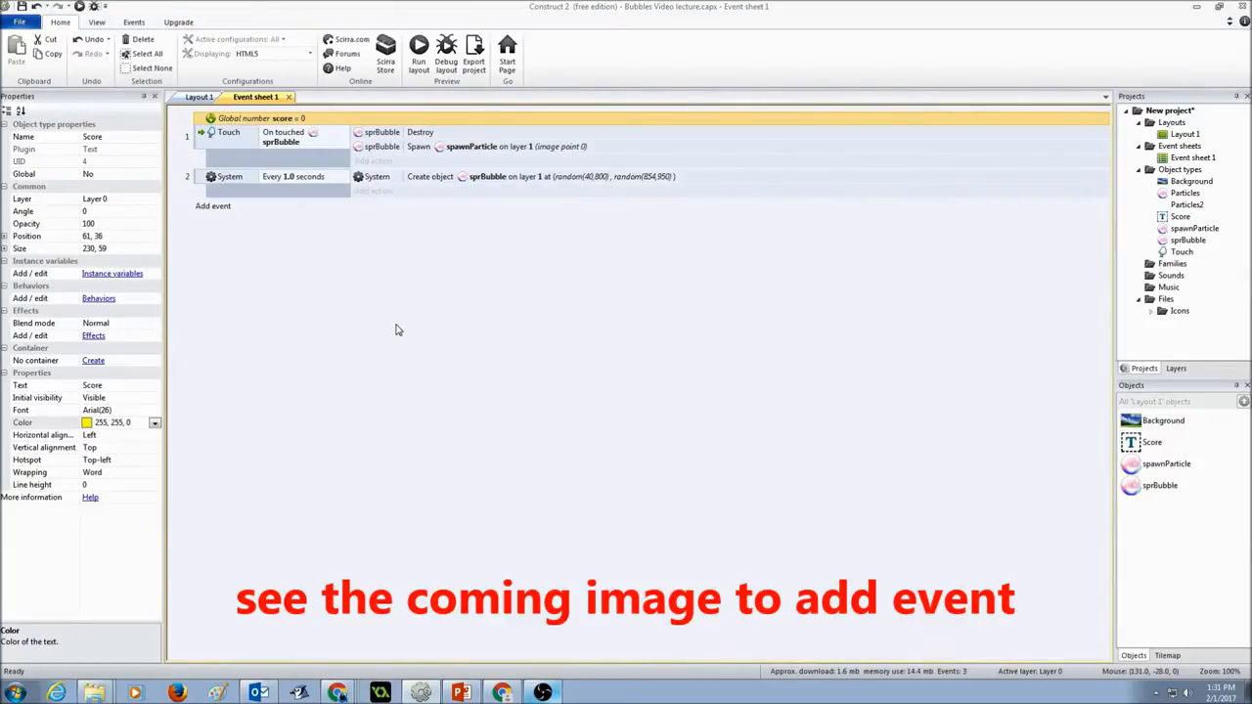
mouse_move(646, 456)
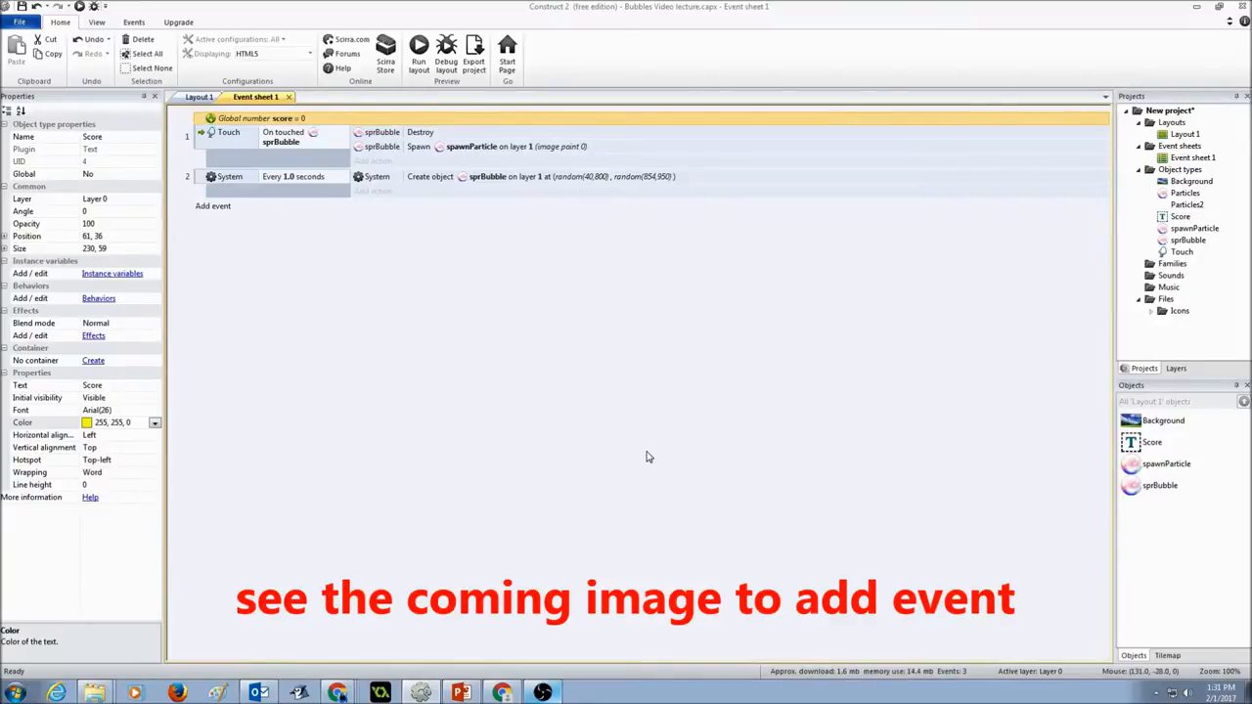
mouse_move(495, 265)
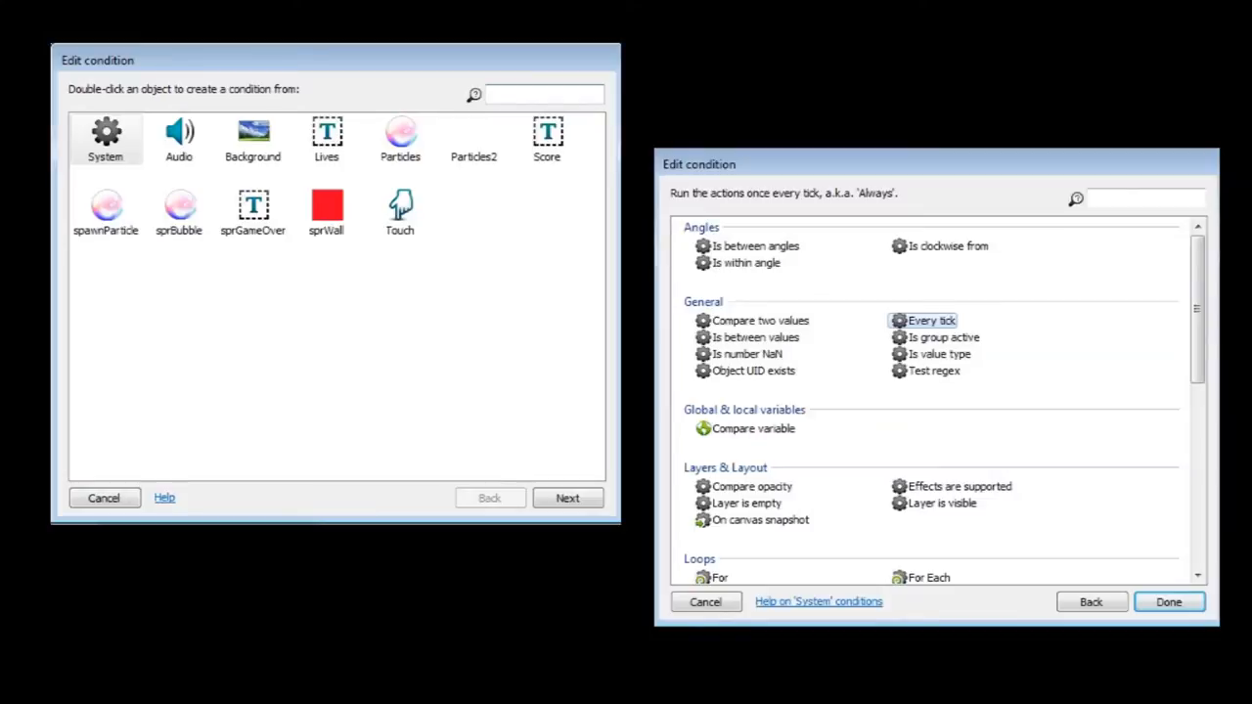
Add a System 'Every tick' condition as the third event
left_click(1168, 602)
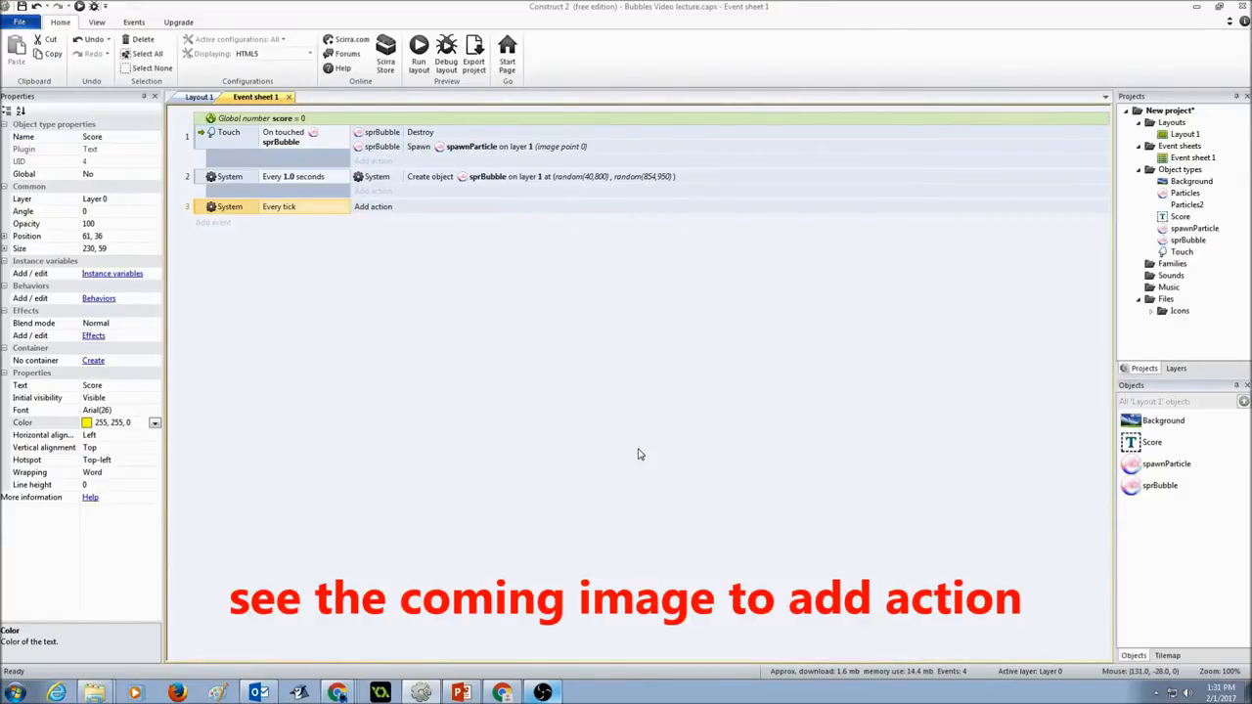
mouse_move(669, 385)
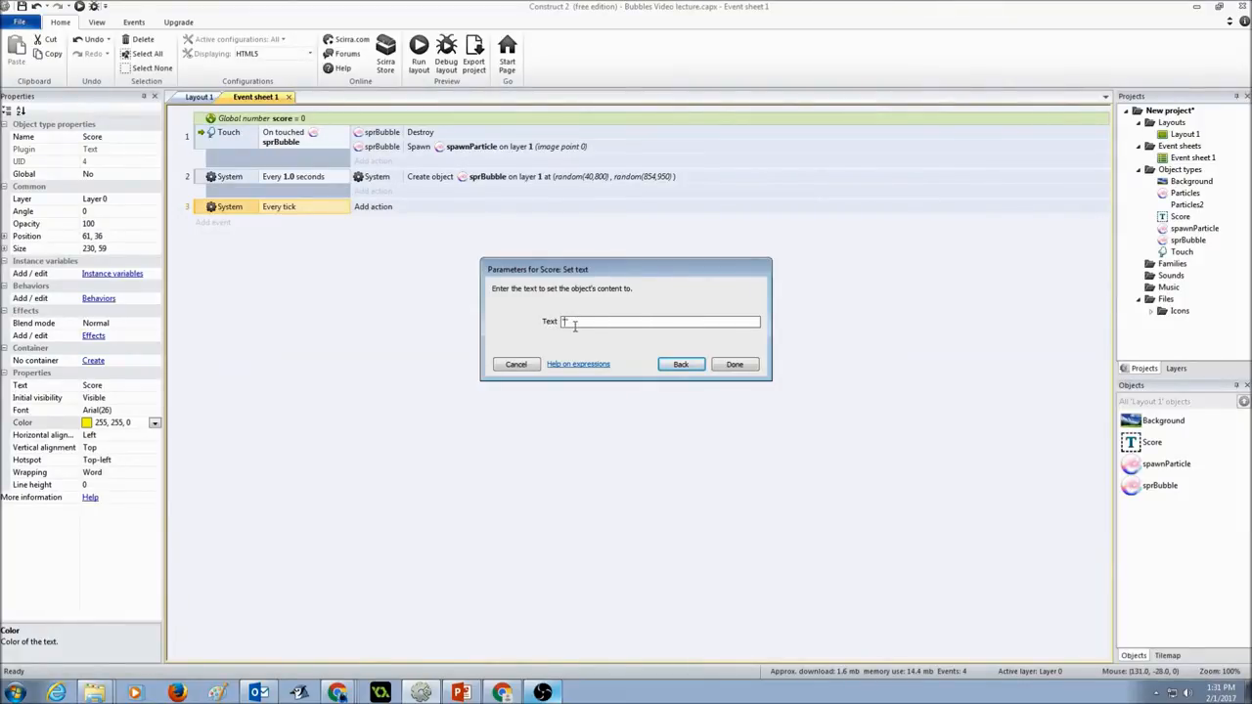
Give the Every tick event a Score 'Set text' action with "Score: " & score
type("\"\"")
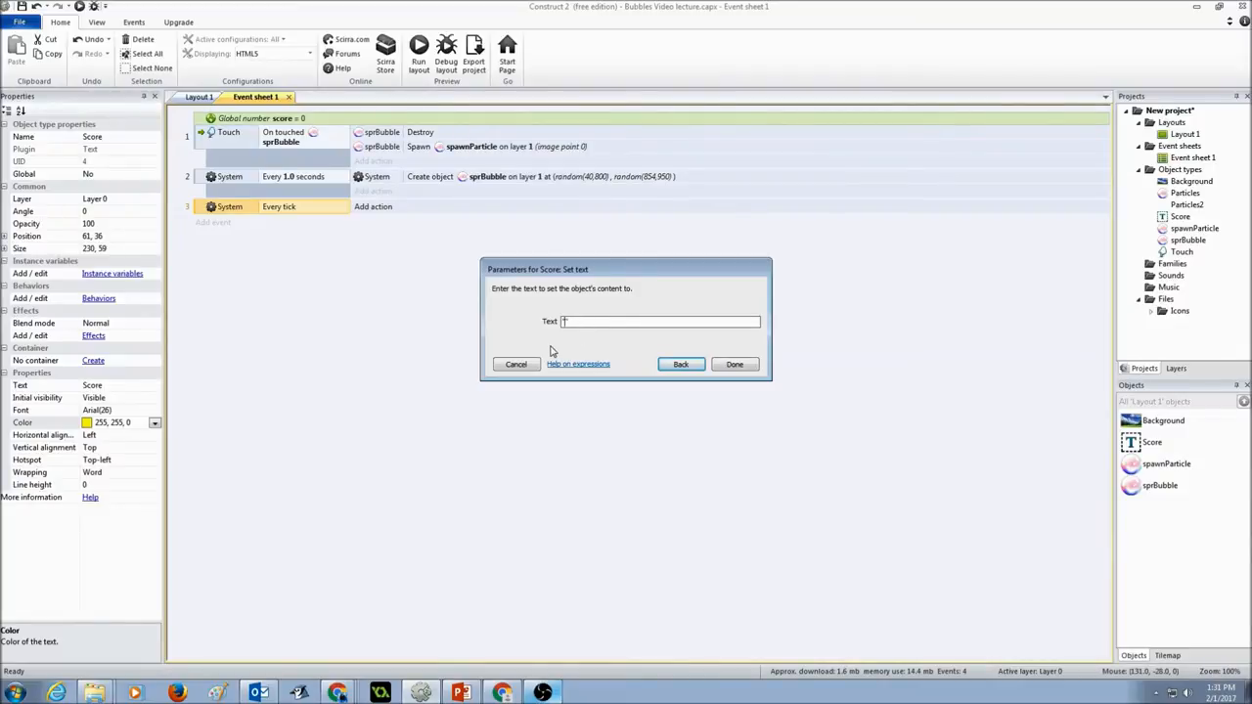
type("\"Score\"")
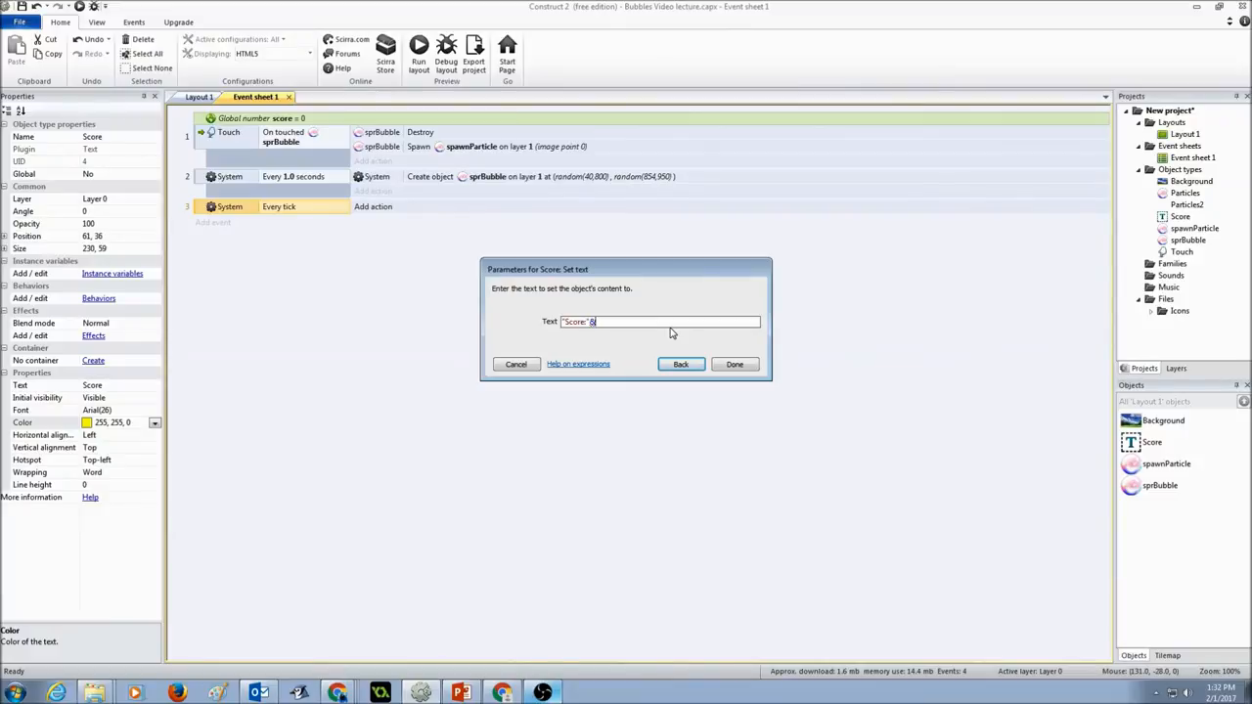
type("s")
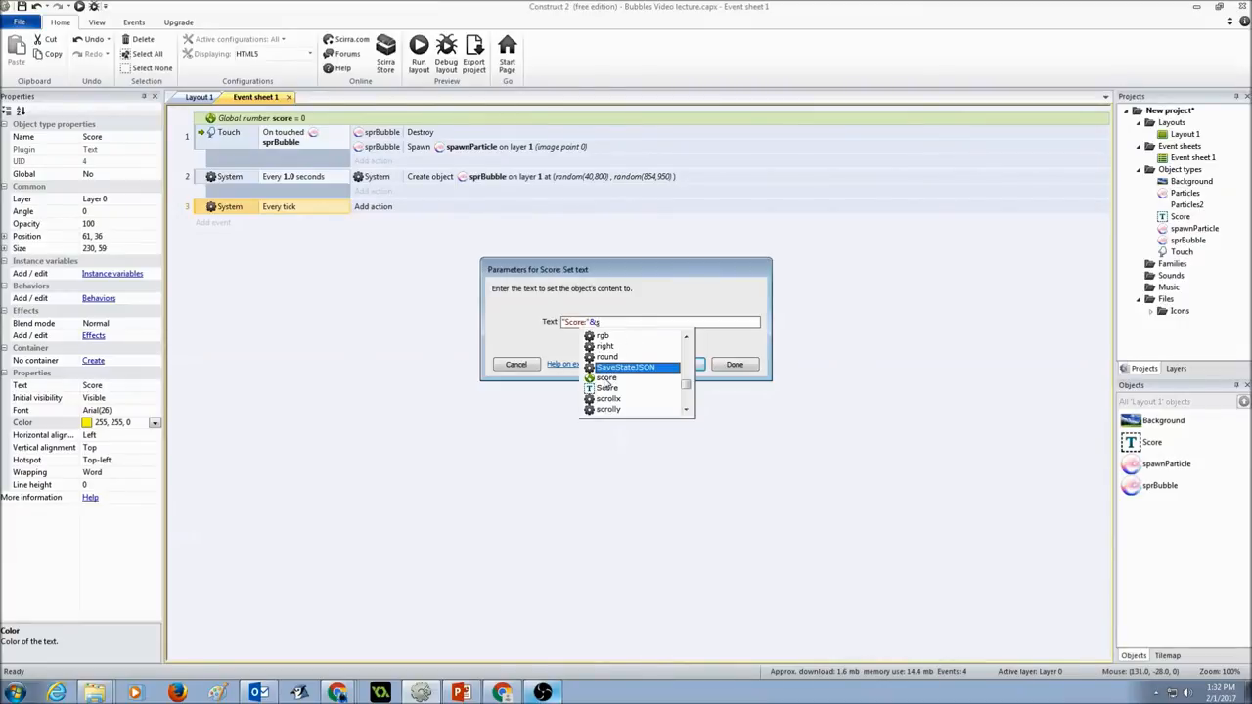
mouse_move(607, 377)
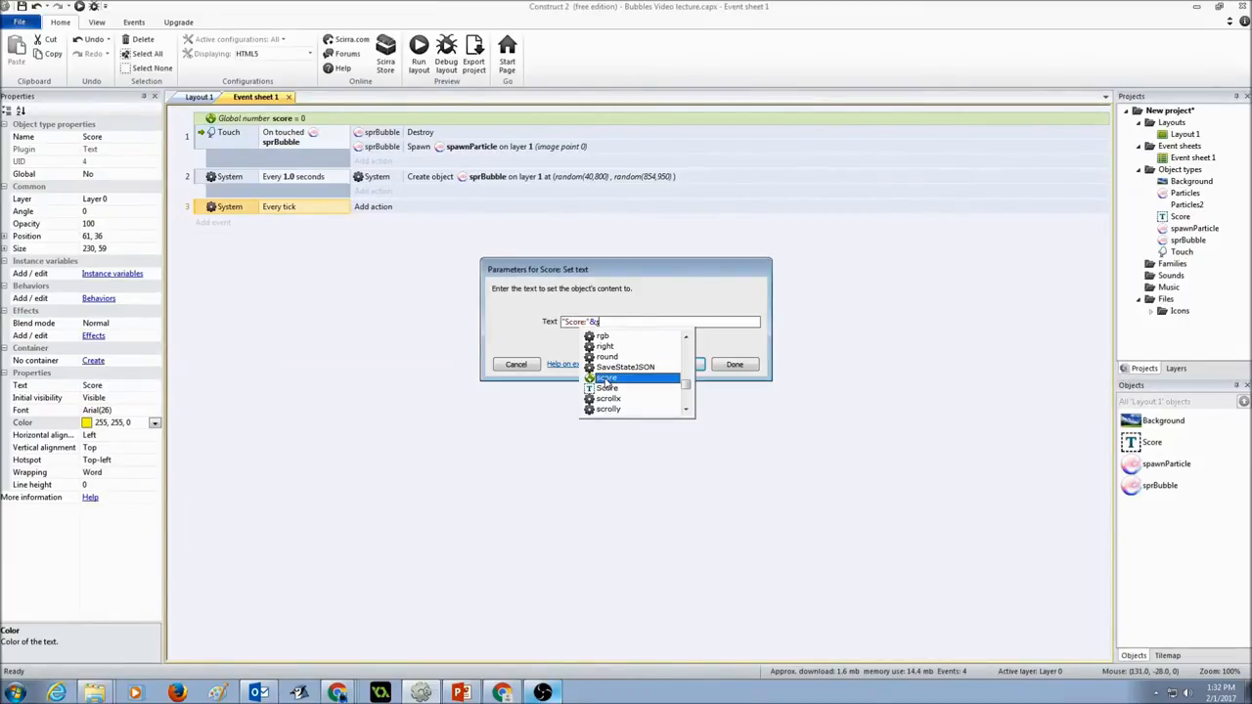
left_click(734, 364)
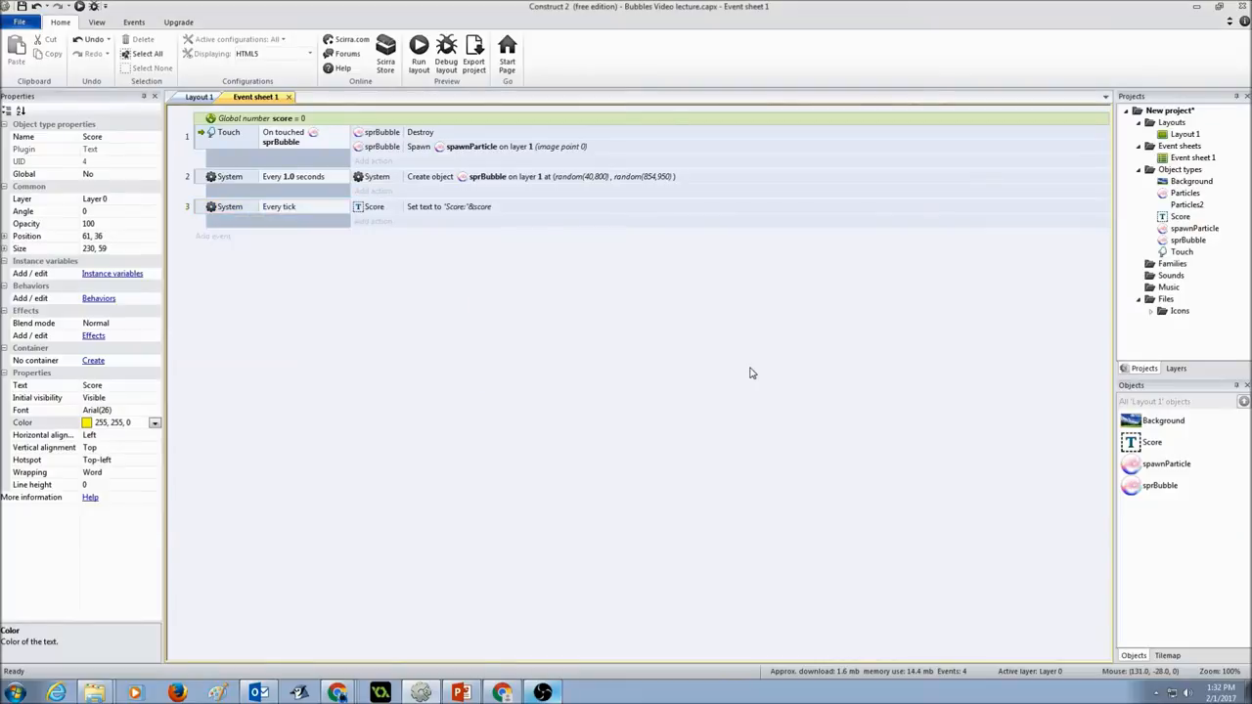
mouse_move(631, 296)
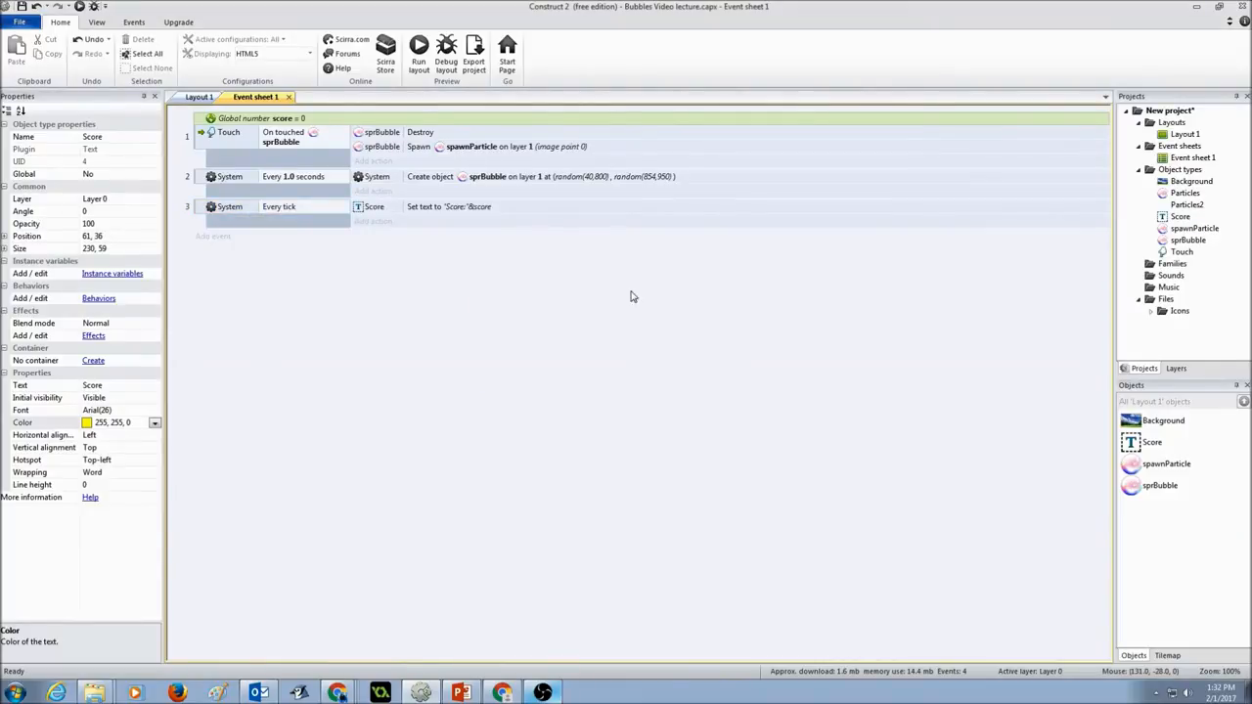
mouse_move(340, 142)
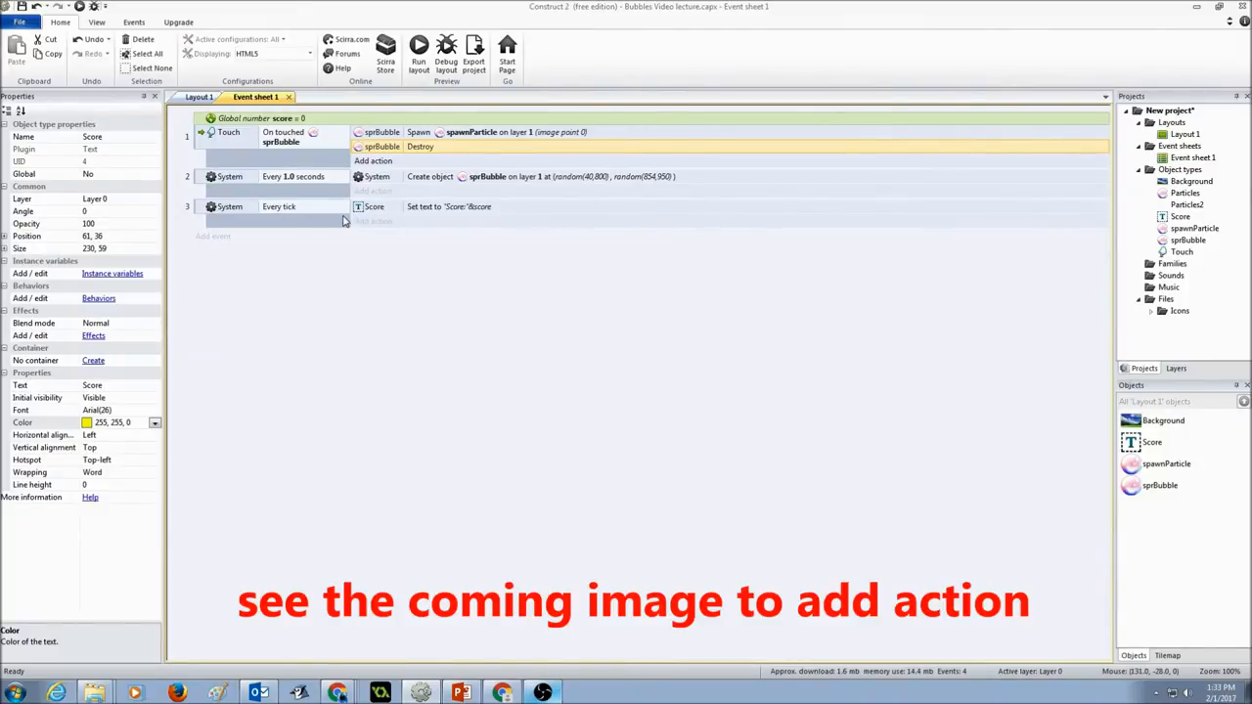
mouse_move(646, 449)
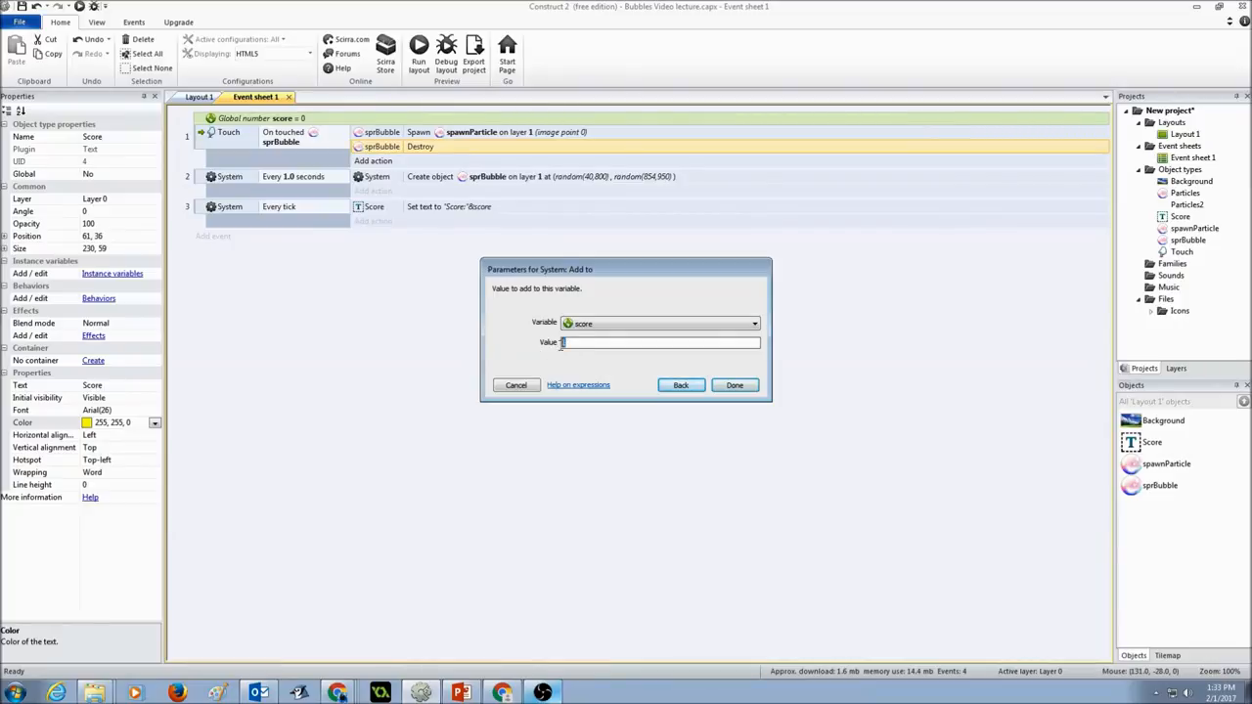
Add 10 to the score variable when a bubble is touched, then run the layout preview
type("0")
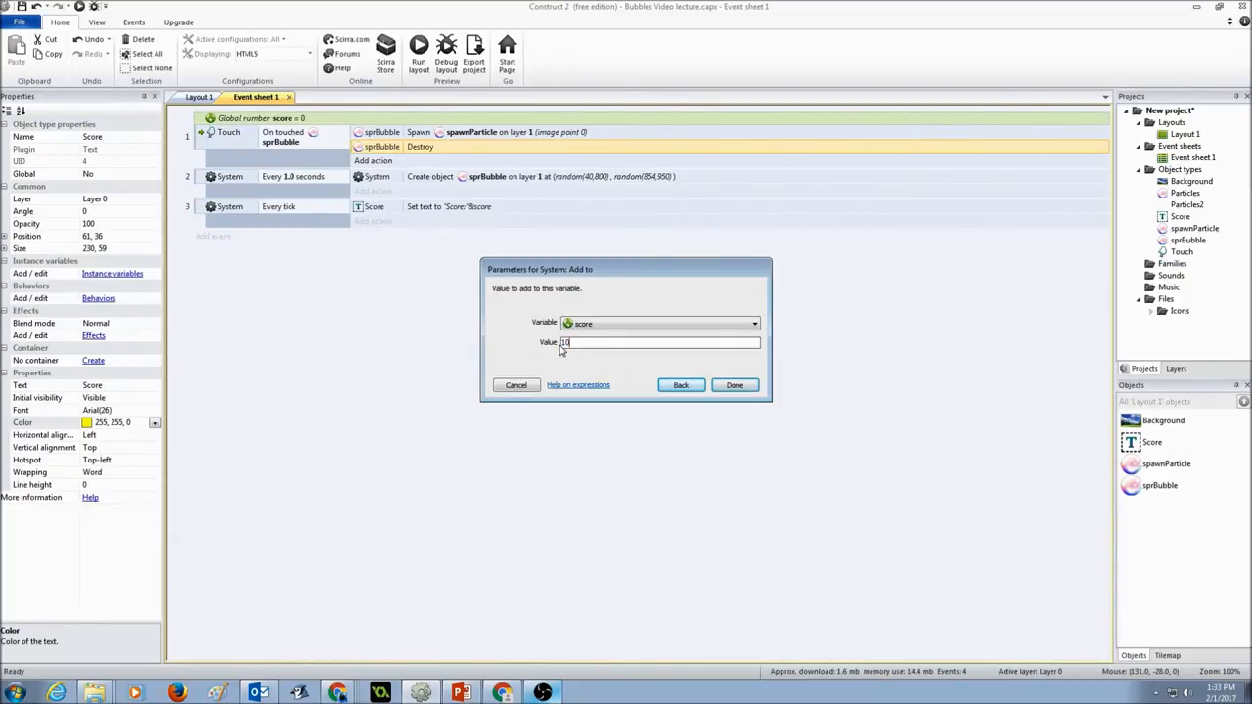
left_click(734, 384)
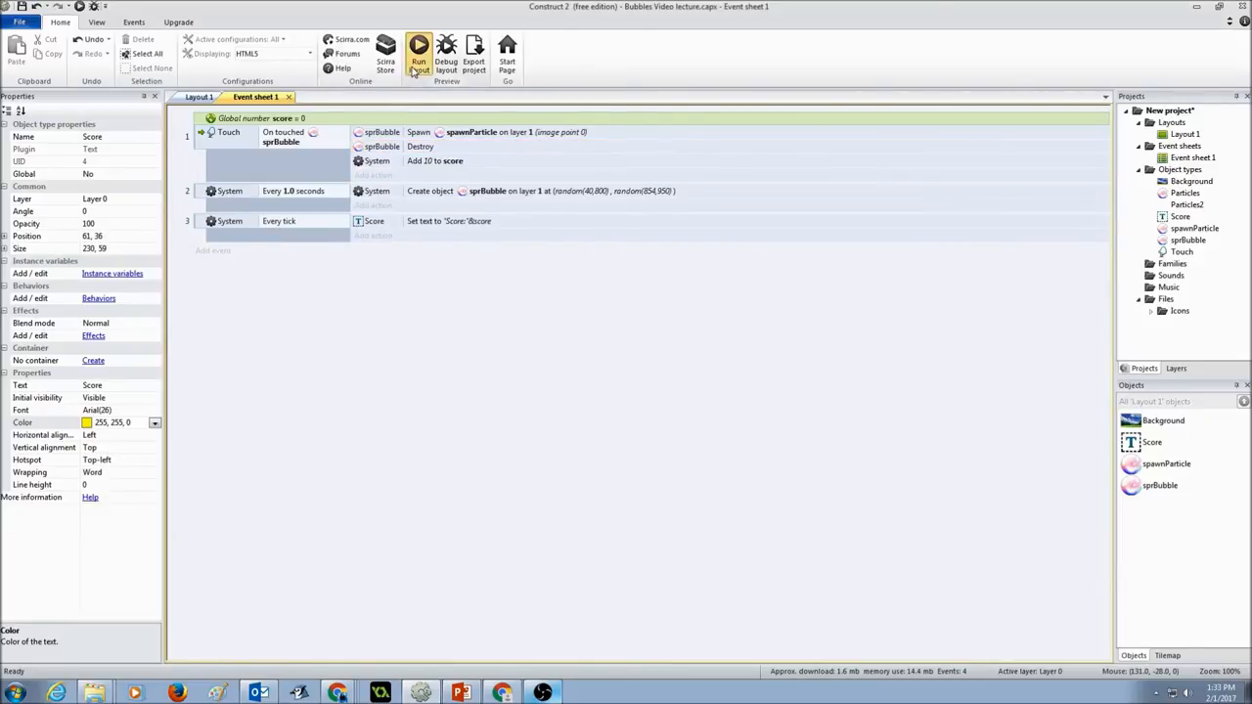
left_click(419, 51)
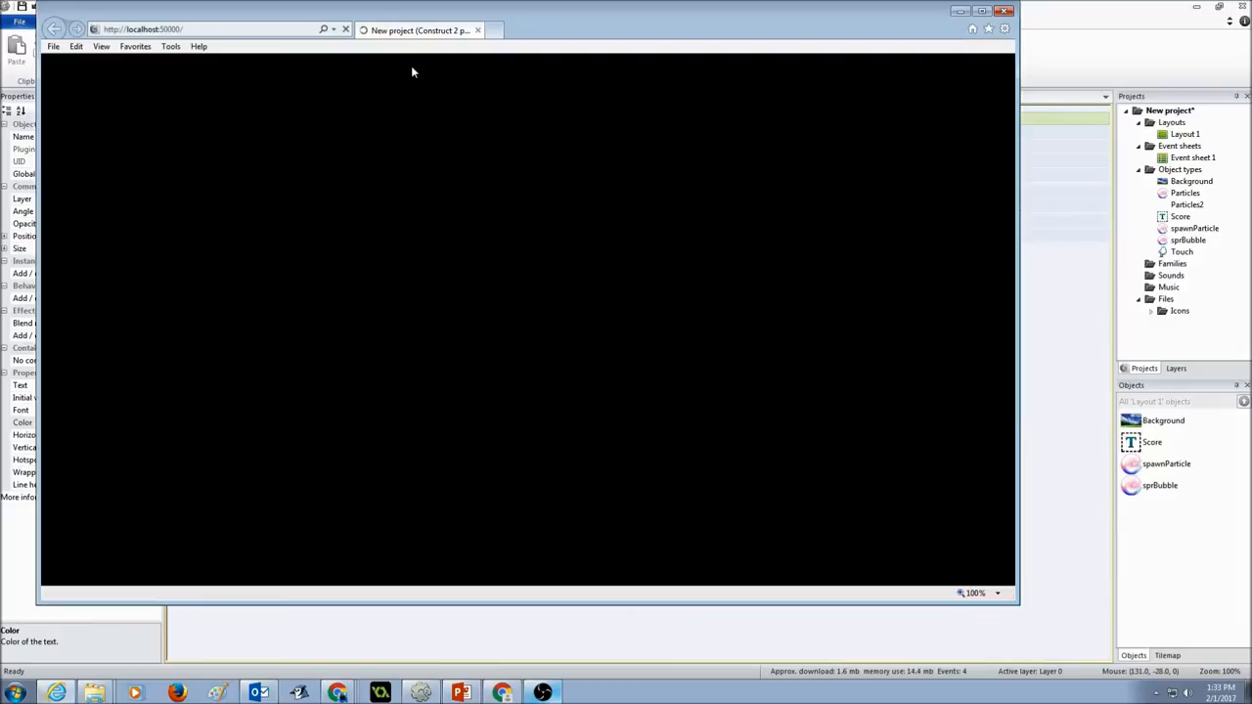